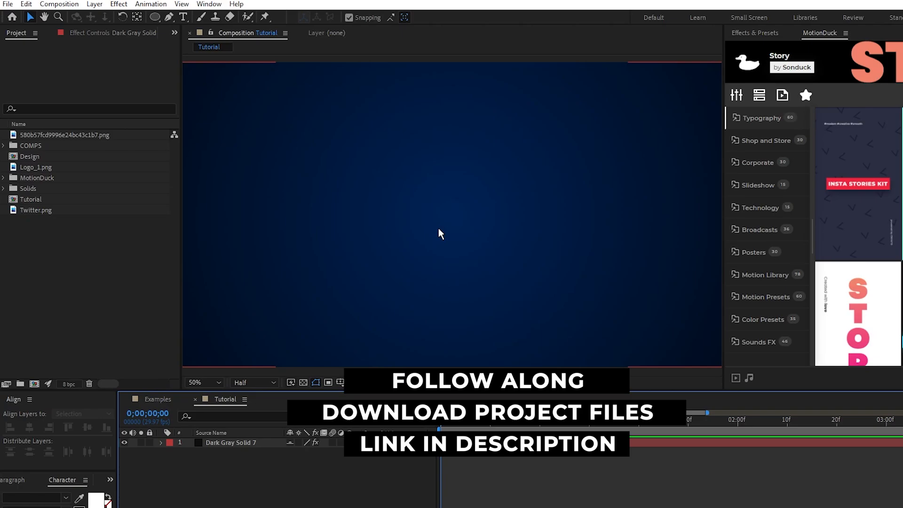
Draw a centred square shape layer with a light blue stroke and no fill using the Rectangle tool.
click(157, 399)
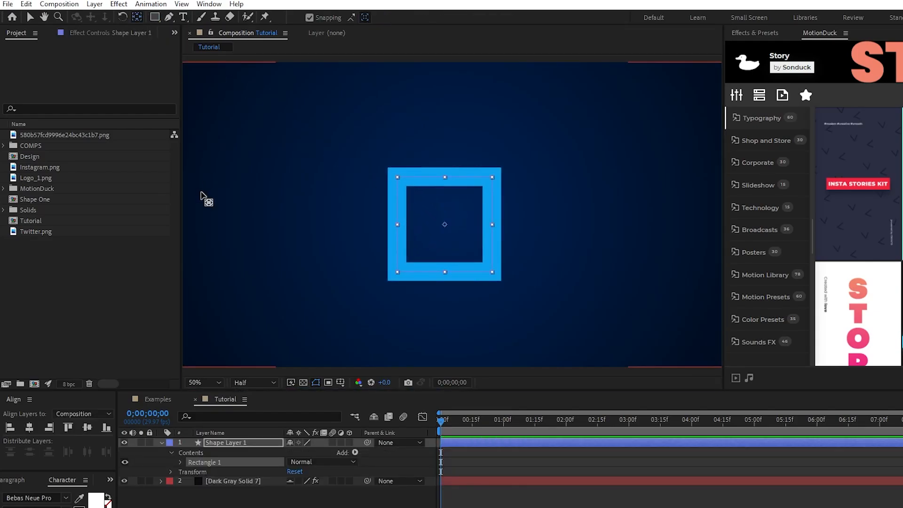
Precompose the resized Square layer into a new composition named 'Shape One'.
drag(444, 224, 452, 215)
text(S)
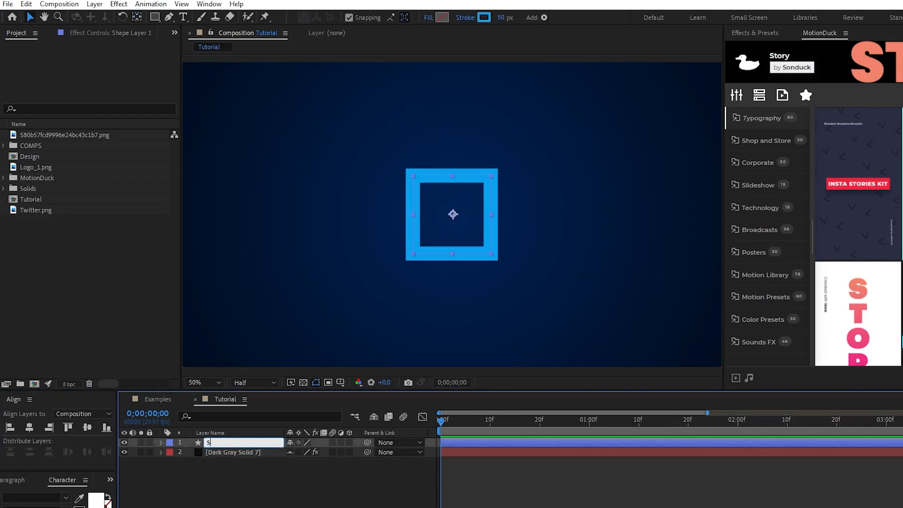
right_click(216, 443)
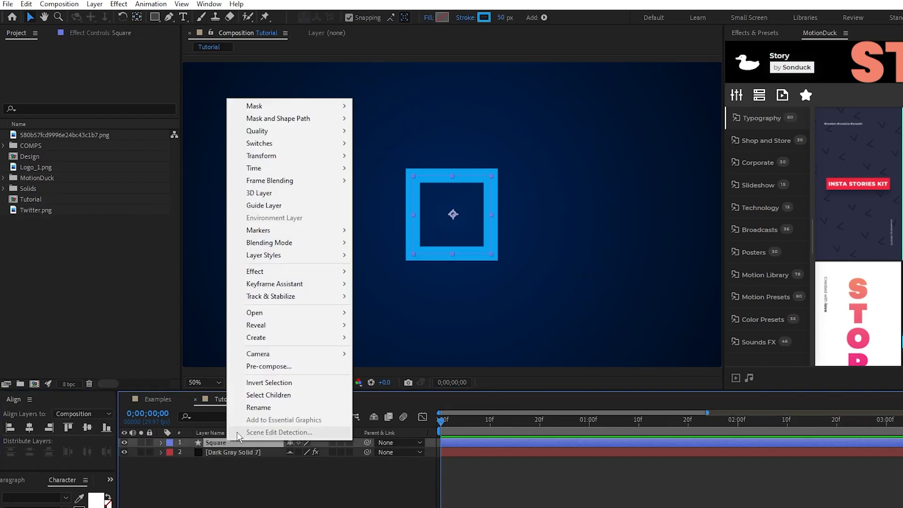
click(268, 366)
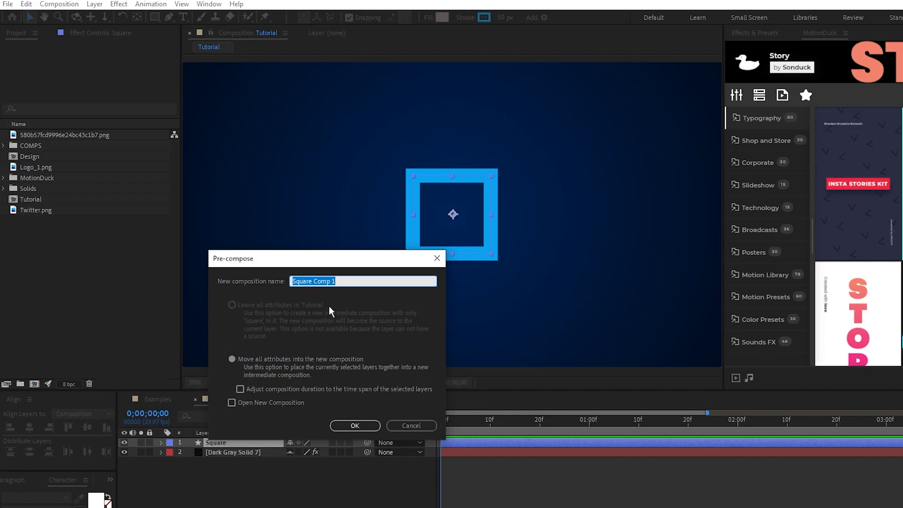
text(Shape One)
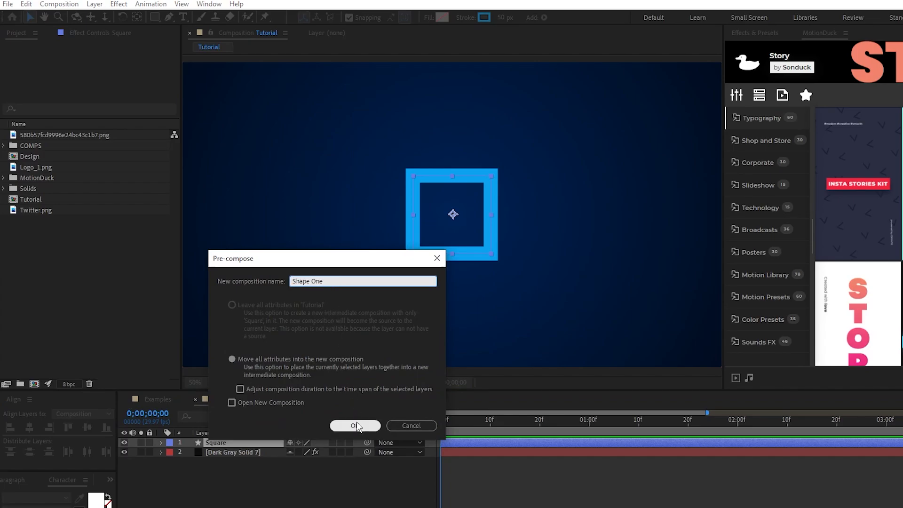
click(355, 425)
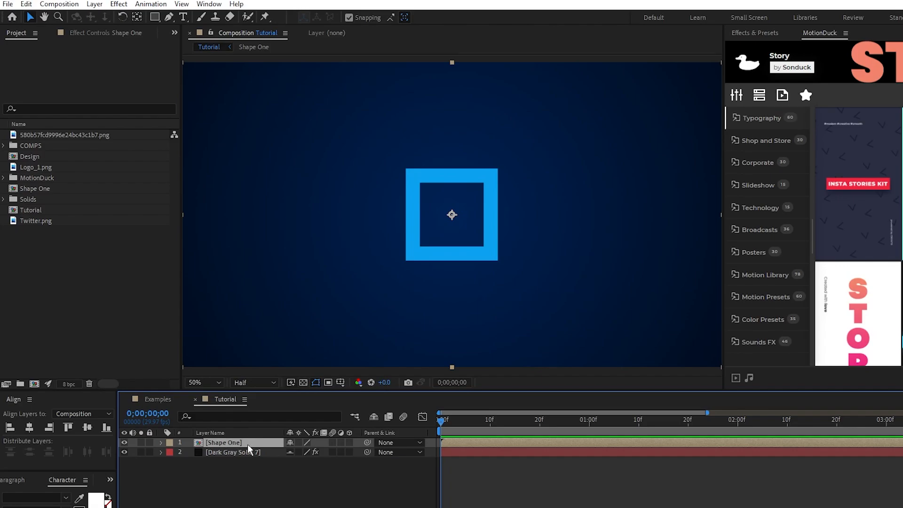
Look inside the Shape One precomp, then return to the Tutorial composition.
double_click(224, 443)
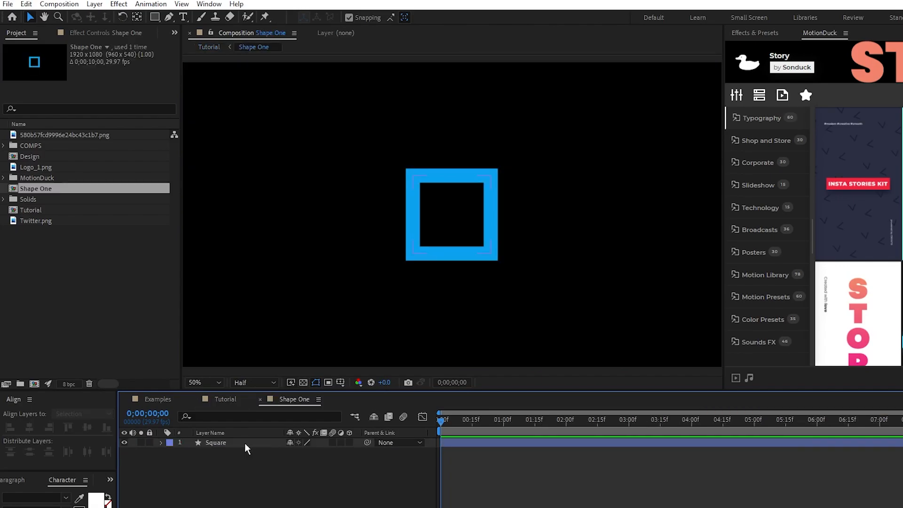
click(216, 442)
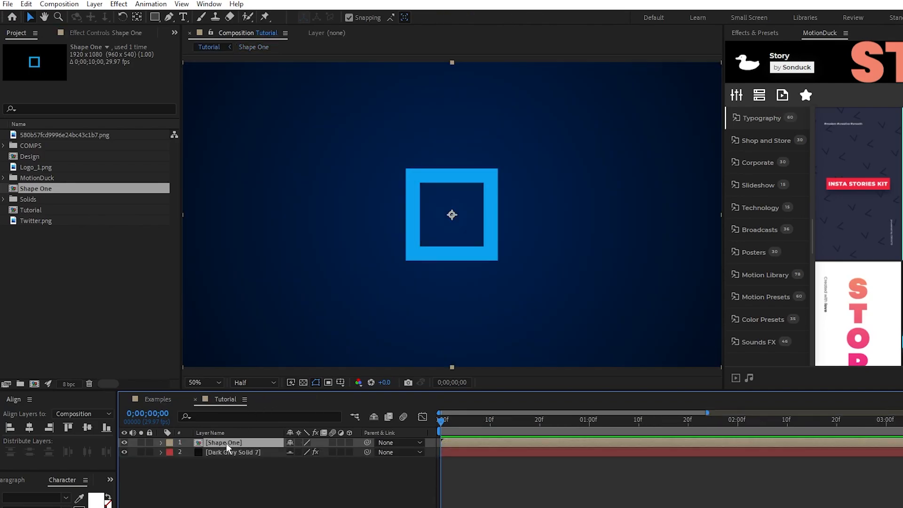
Apply Shatter to Shape One with Rendered view and a Custom pattern using Shape One as the shatter map.
click(118, 4)
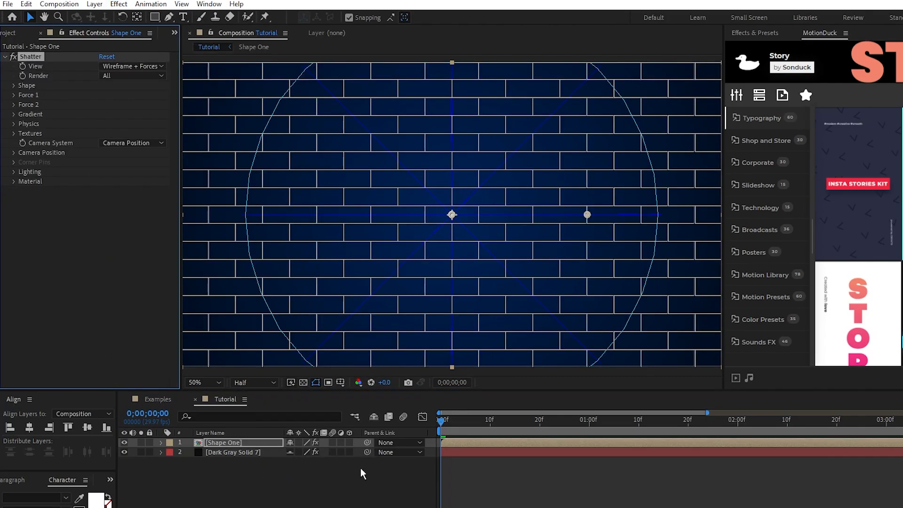
mouse_move(46, 73)
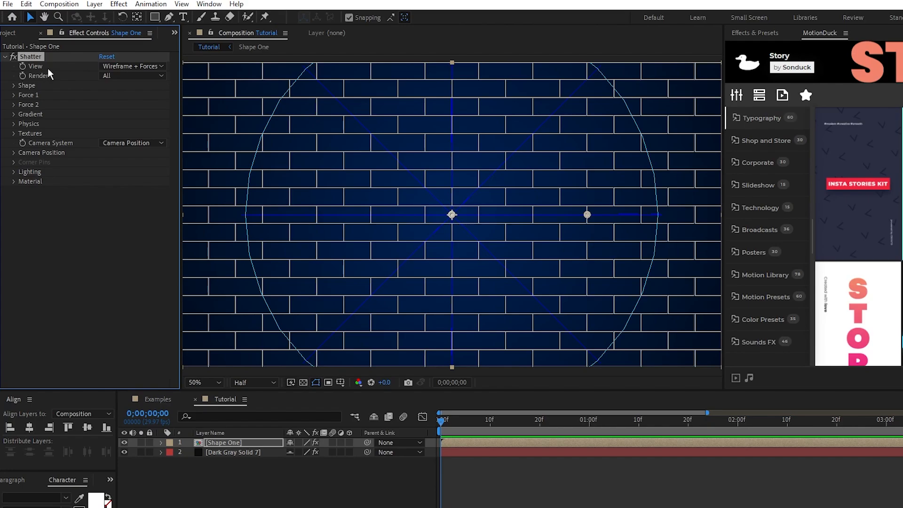
click(132, 66)
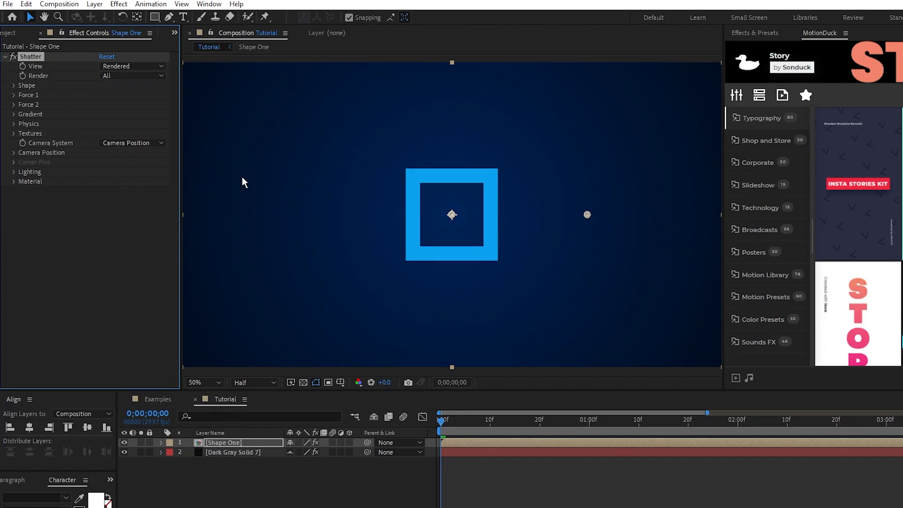
click(133, 94)
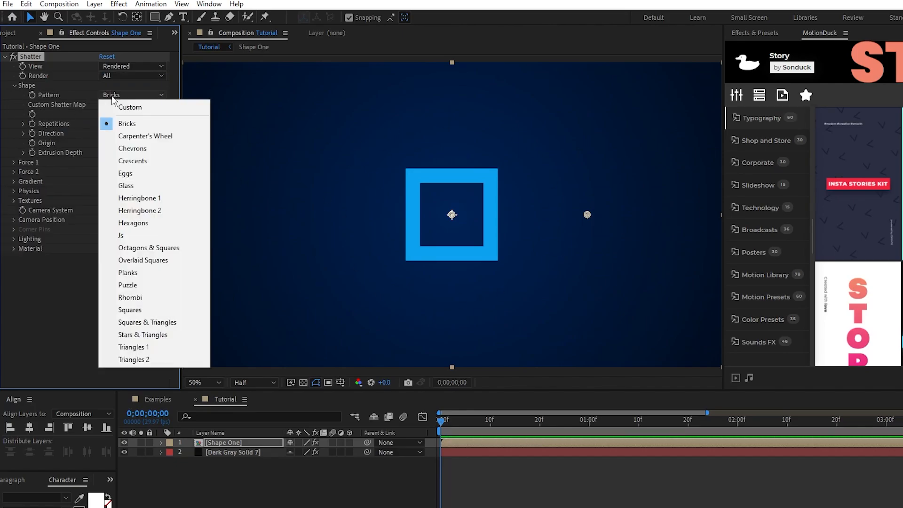
click(130, 107)
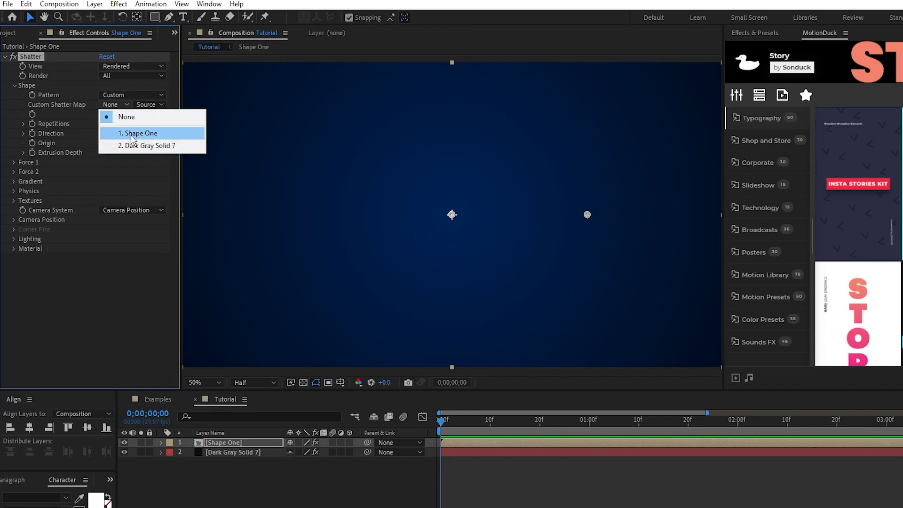
click(138, 133)
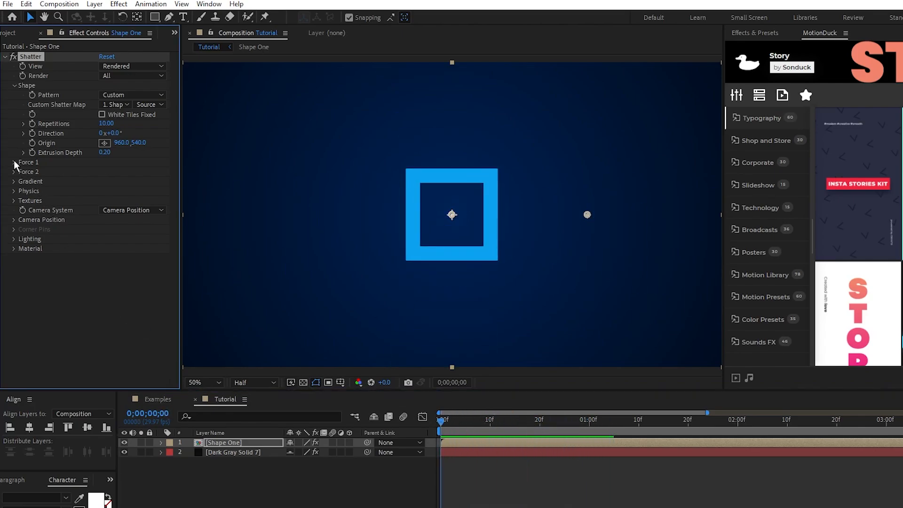
Reveal Force 1 and Textures settings and set the extruded sides to Color mode.
click(14, 162)
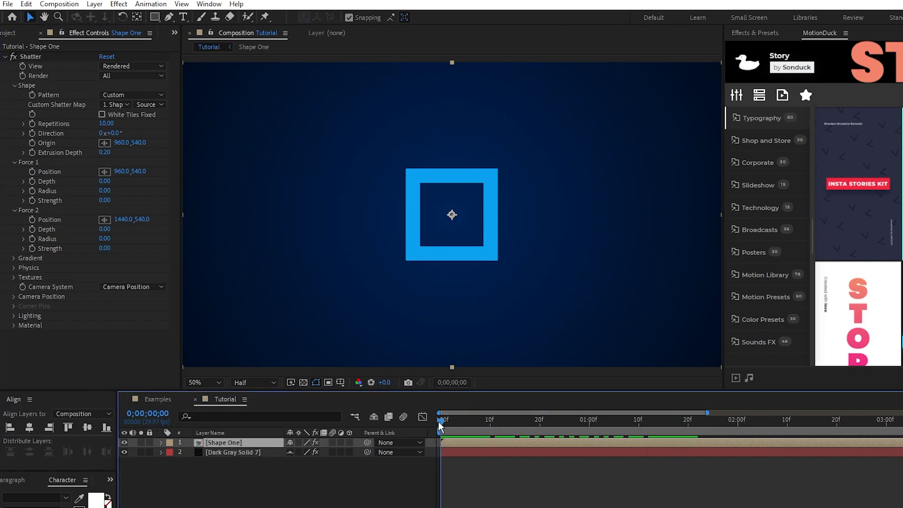
click(14, 296)
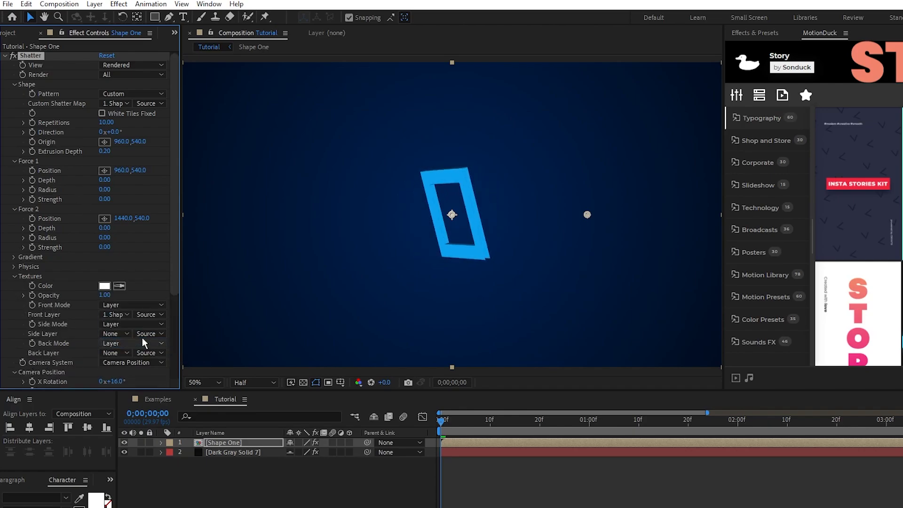
click(114, 324)
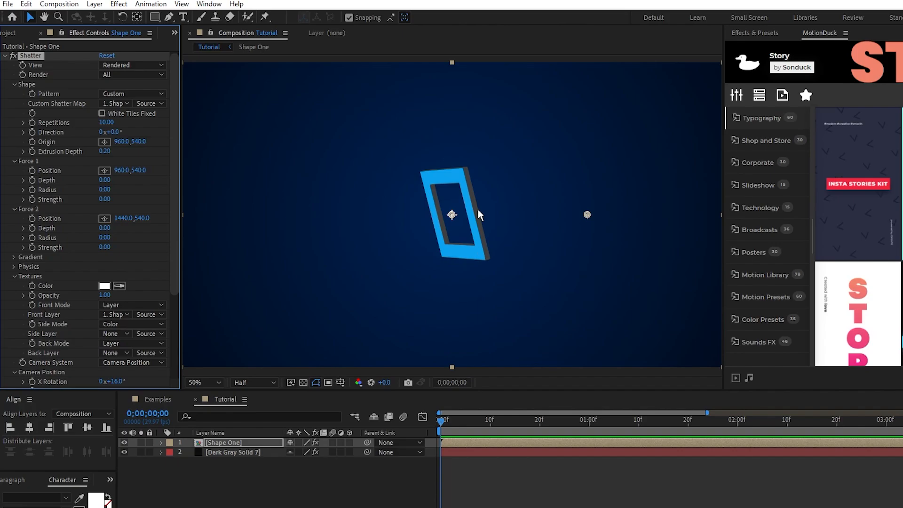
mouse_move(95, 295)
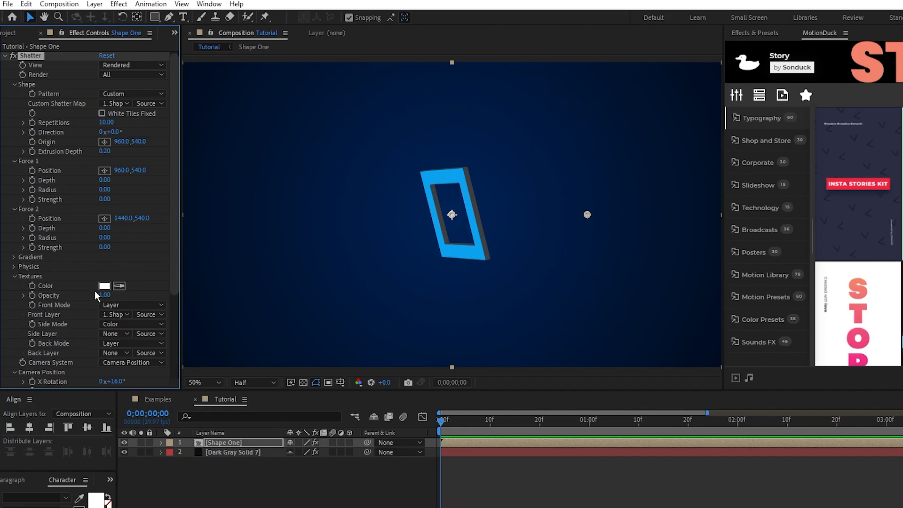
Adjust the Shatter ambient light and colour the frame's sides dark navy 03003F.
scroll(down, 3)
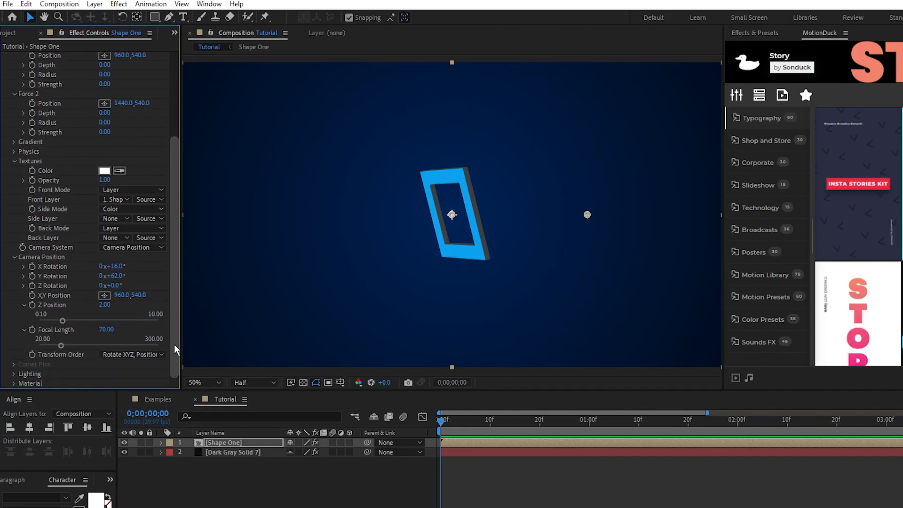
scroll(down, 3)
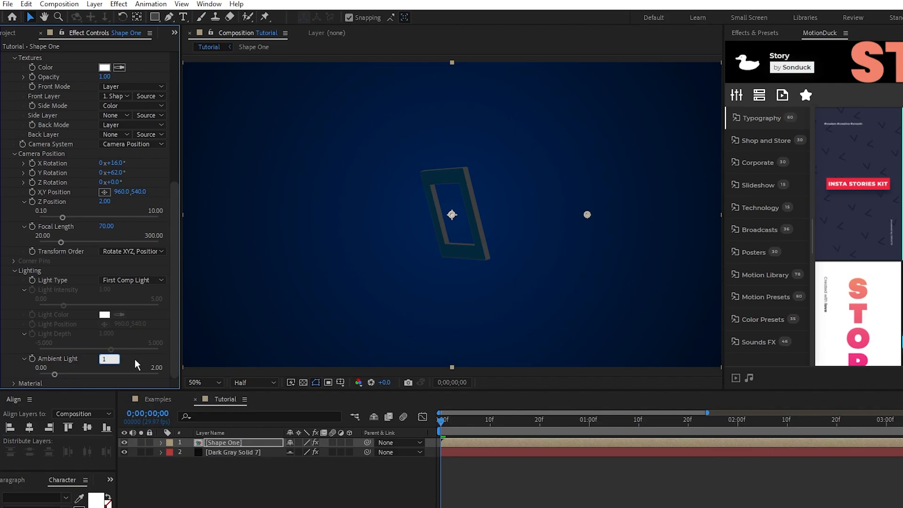
drag(109, 359, 99, 374)
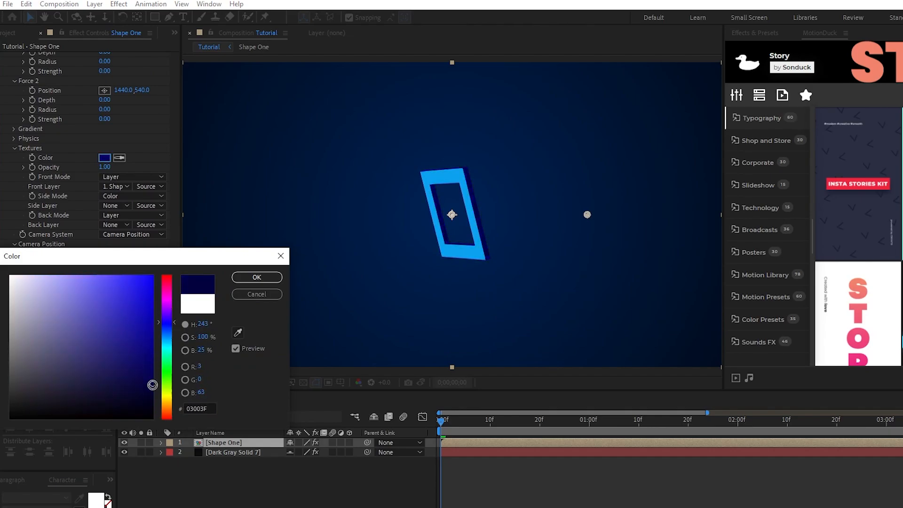
click(256, 277)
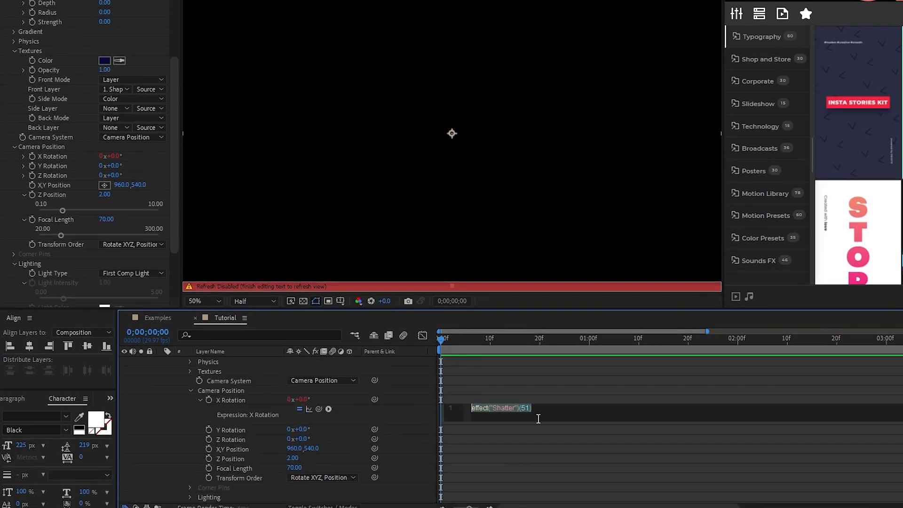
Add time-based expressions like time*20+50 and time*-30 to the Shatter camera's X and Y rotation.
text(time*20)
text(time*30)
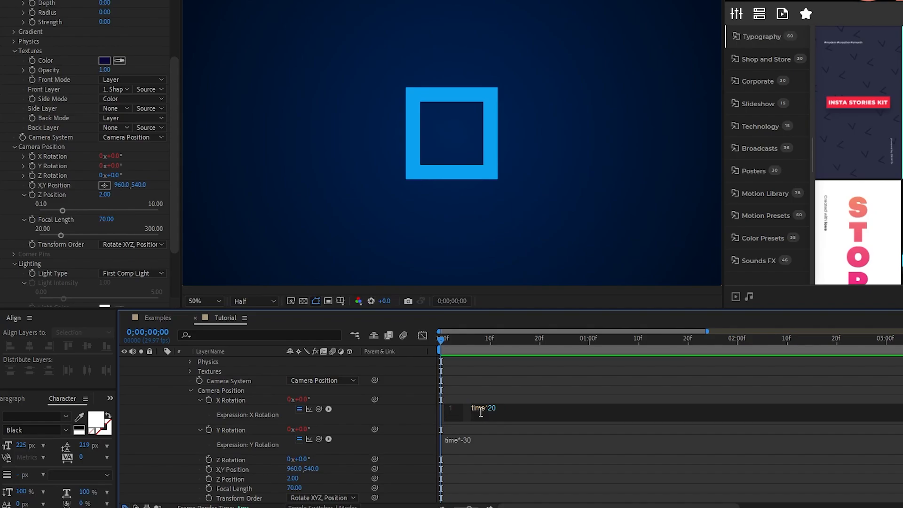
text(+50)
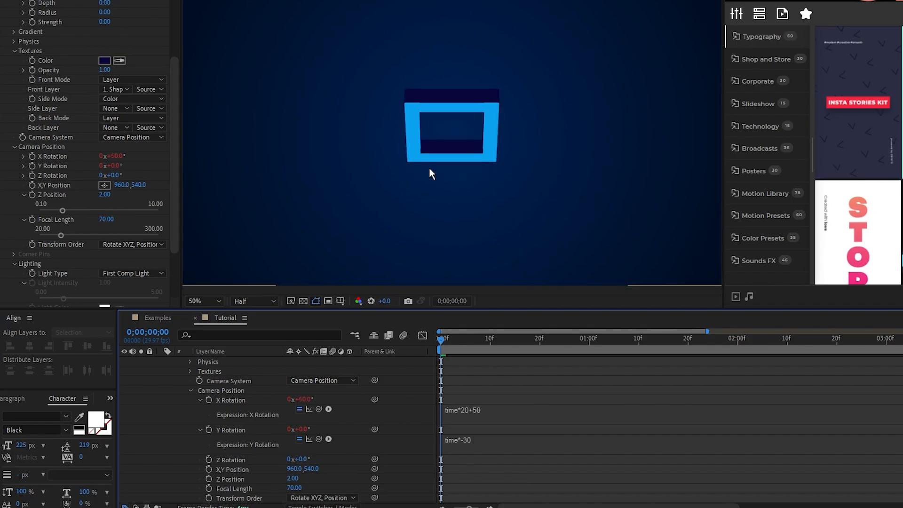
mouse_move(481, 395)
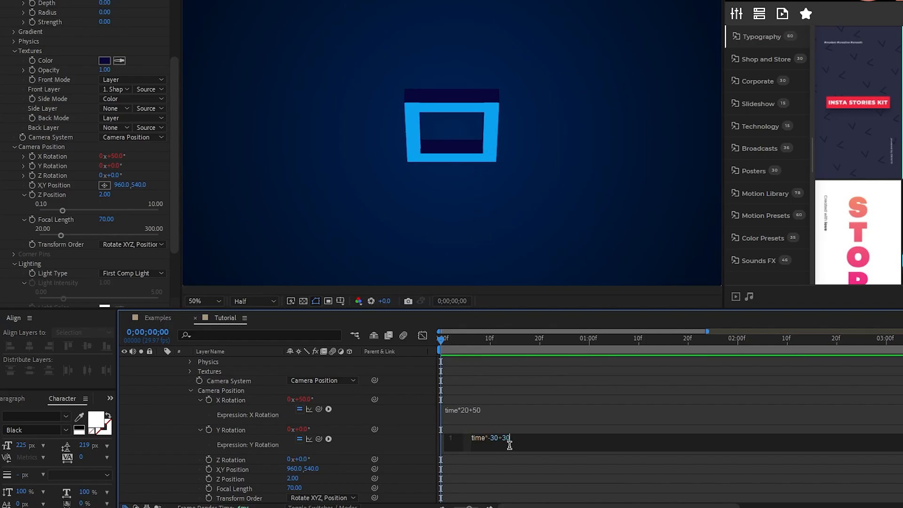
key(enter)
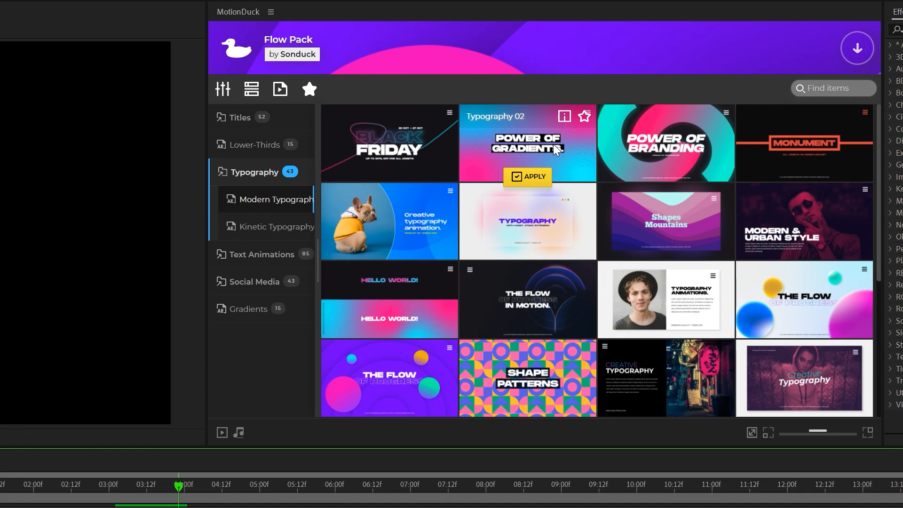
mouse_move(553, 235)
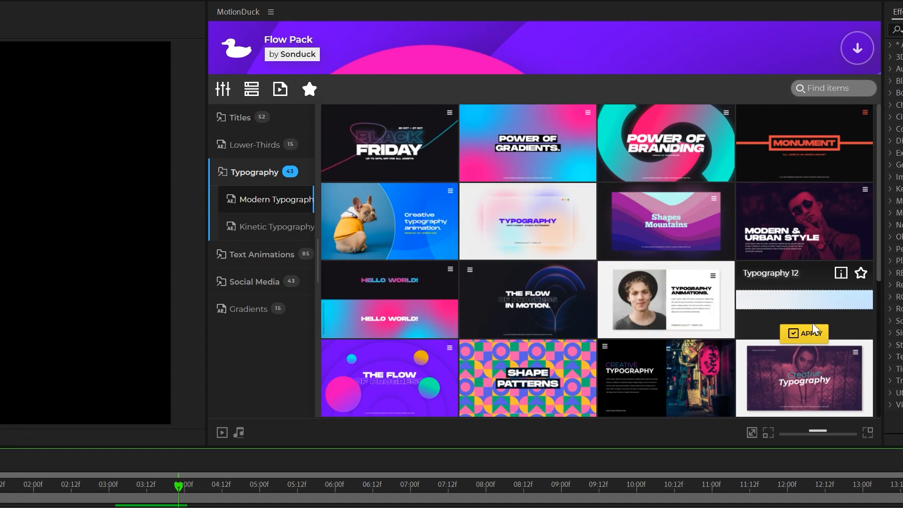
click(805, 333)
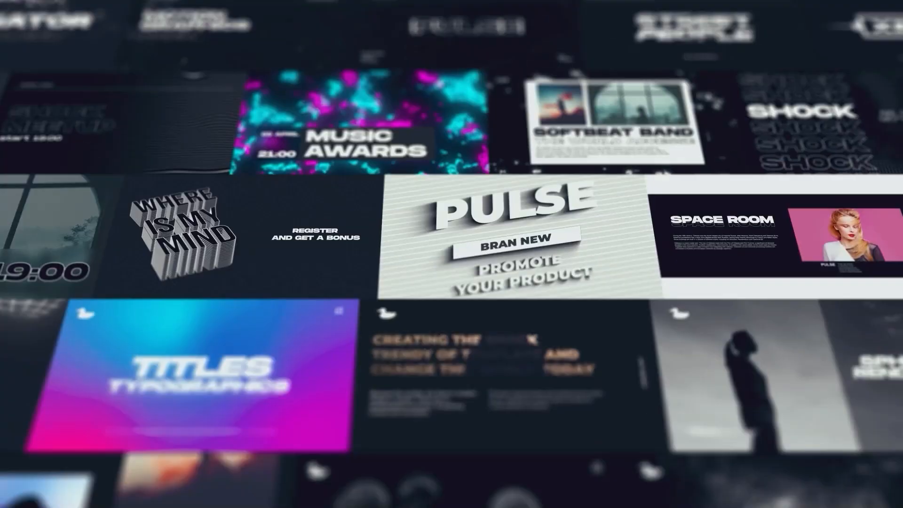
scroll(down, 3)
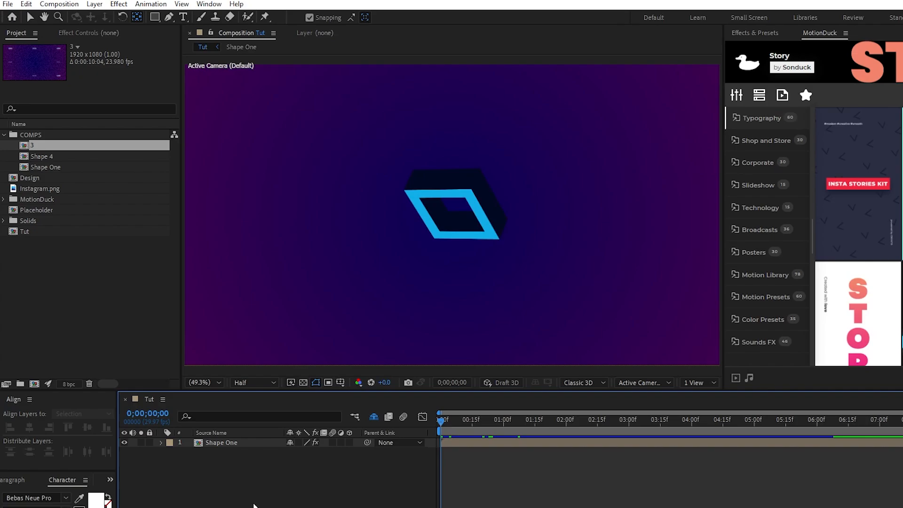
Swap the square inside the Shape One precomp for the Instagram.png logo.
click(221, 442)
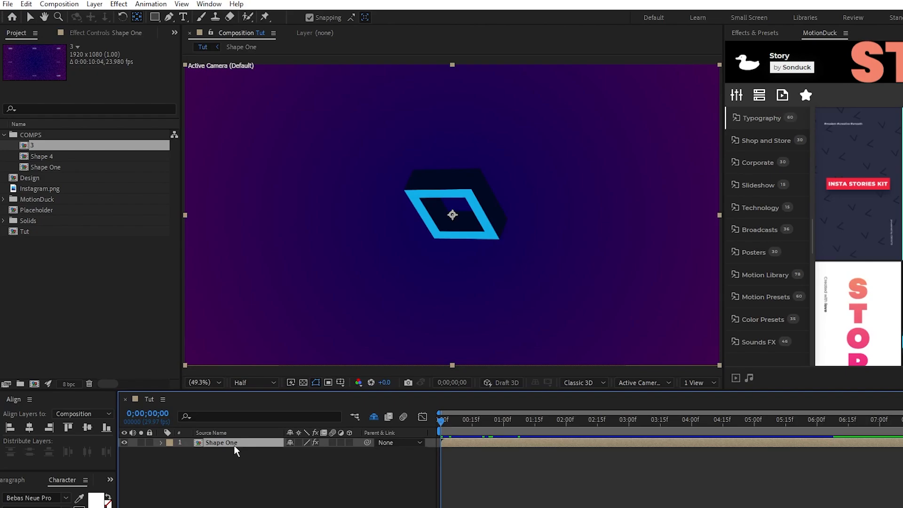
double_click(222, 442)
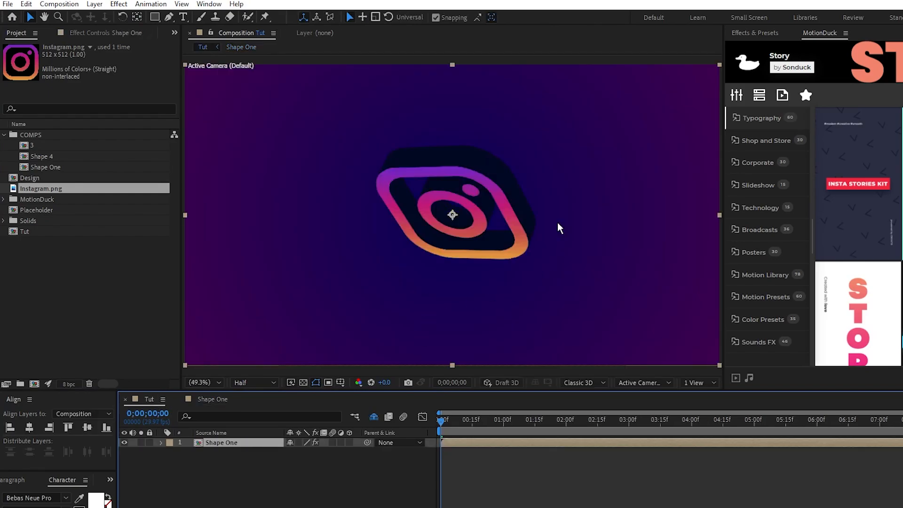
click(727, 420)
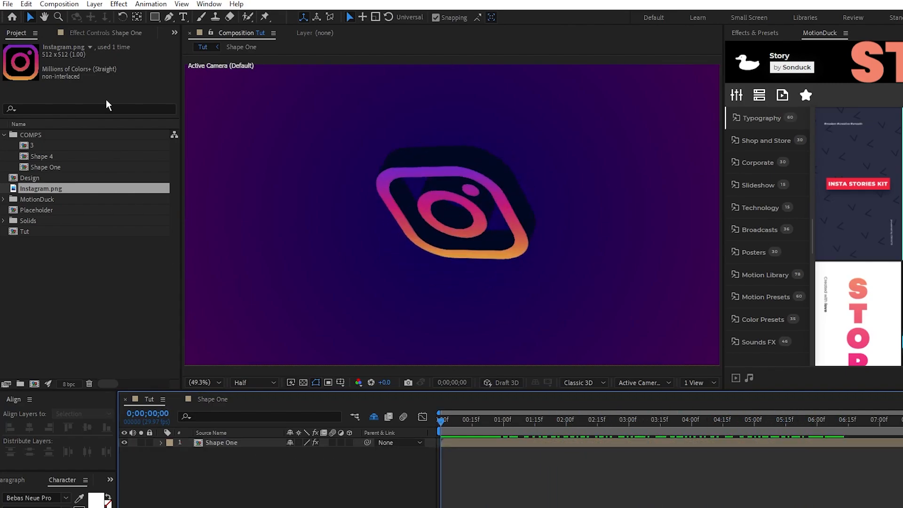
Add a null object named 'Control' with a Color Control effect.
click(94, 4)
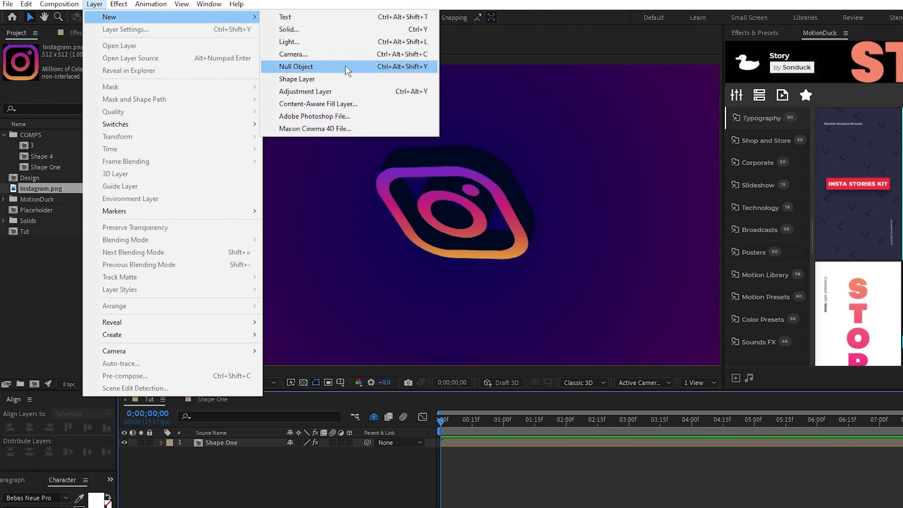
click(295, 66)
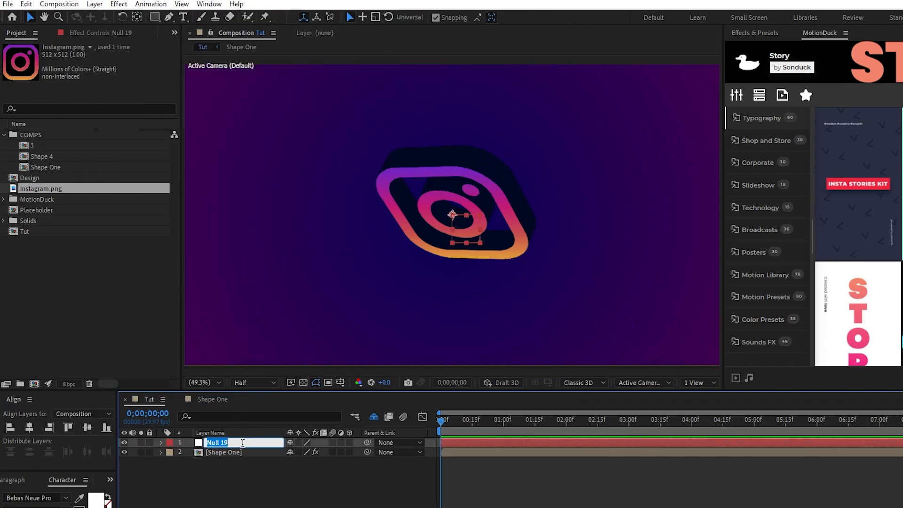
text(Control)
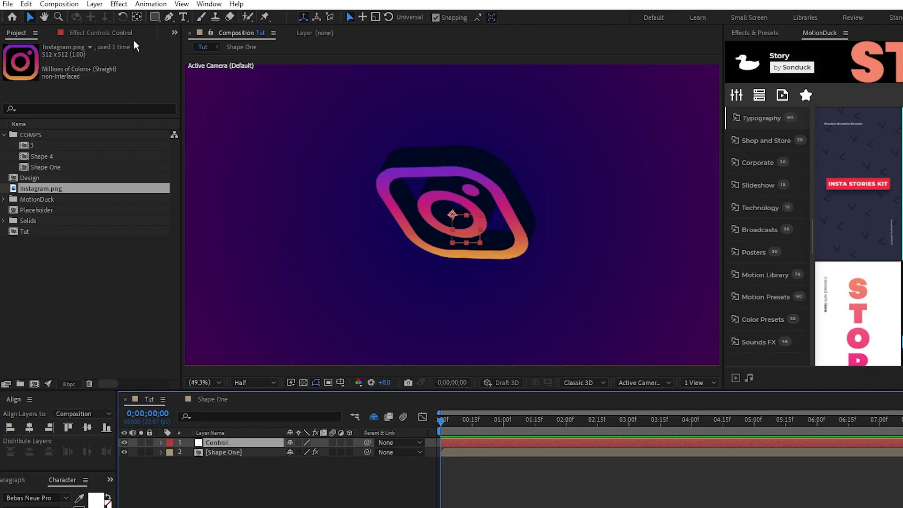
click(118, 4)
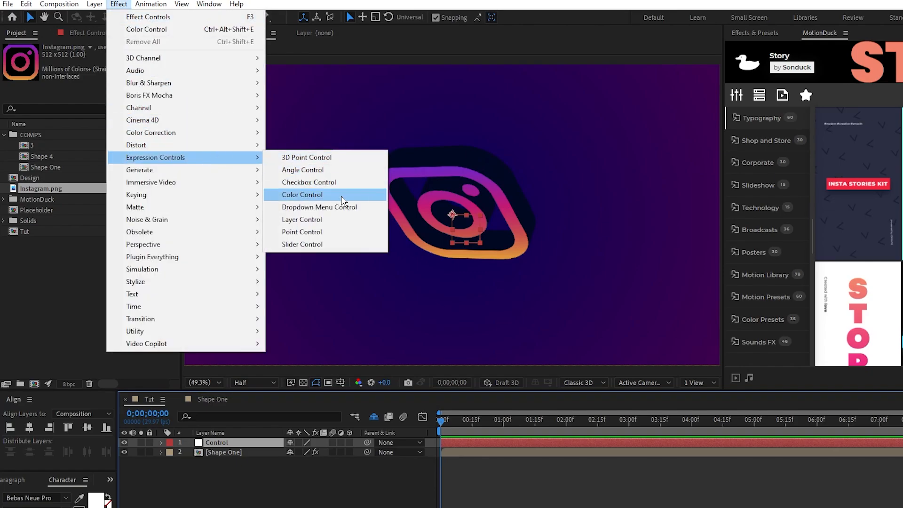
click(302, 195)
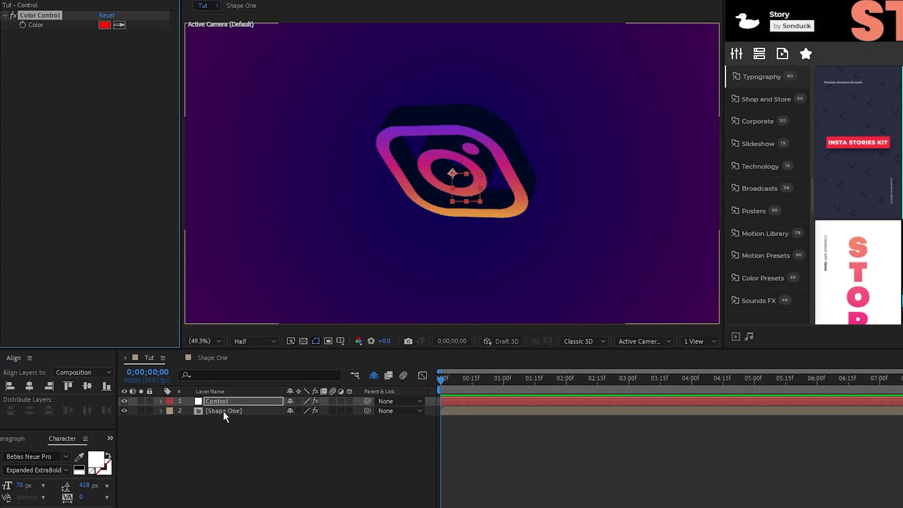
Link Shape One's Shatter Textures Color to the Control null's Color Control.
click(224, 411)
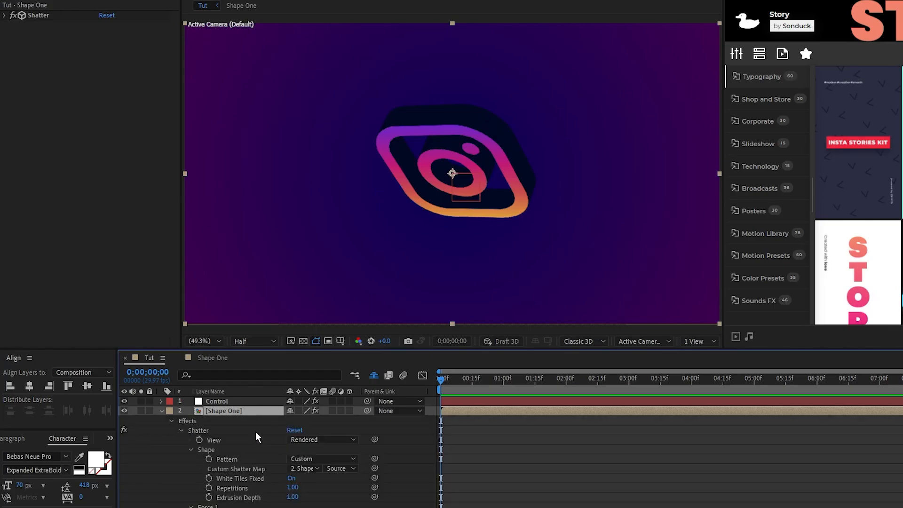
scroll(down, 3)
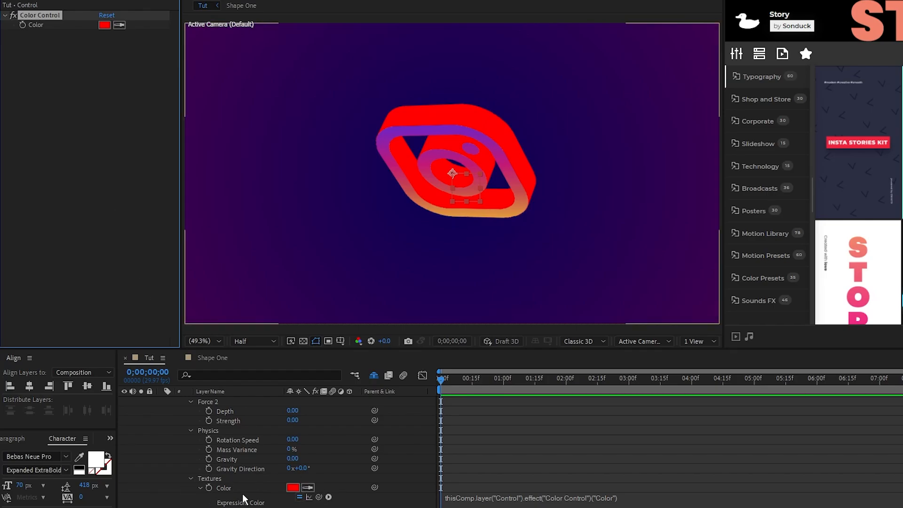
click(105, 24)
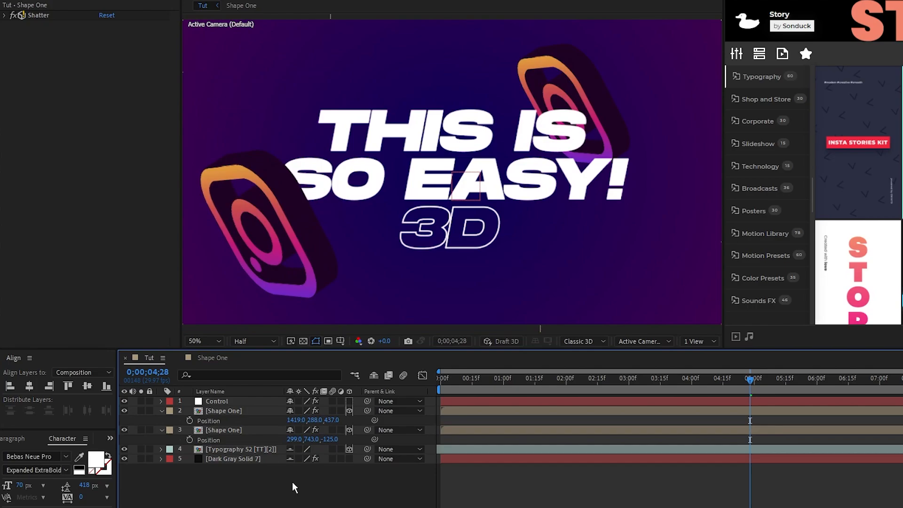
Duplicate and reposition Instagram logo copies around the THIS IS SO EASY! 3D text, then preview composition 3.
click(224, 430)
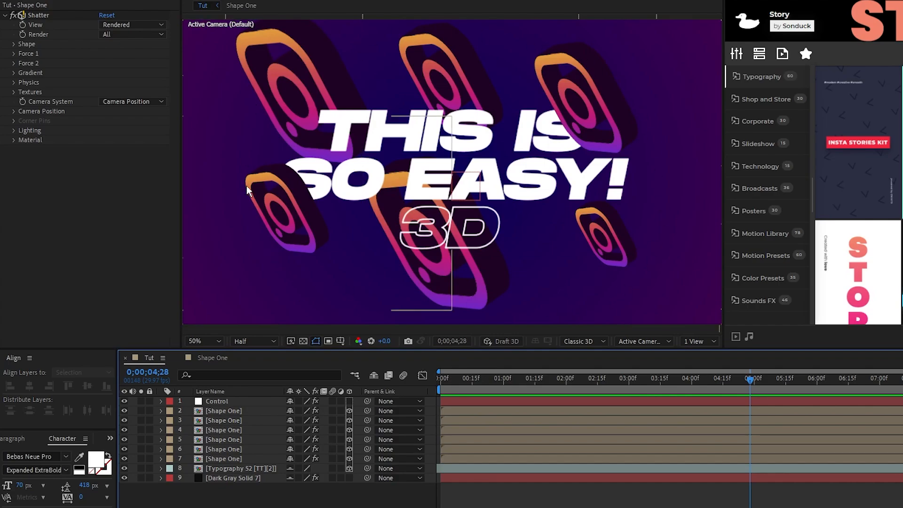
click(752, 379)
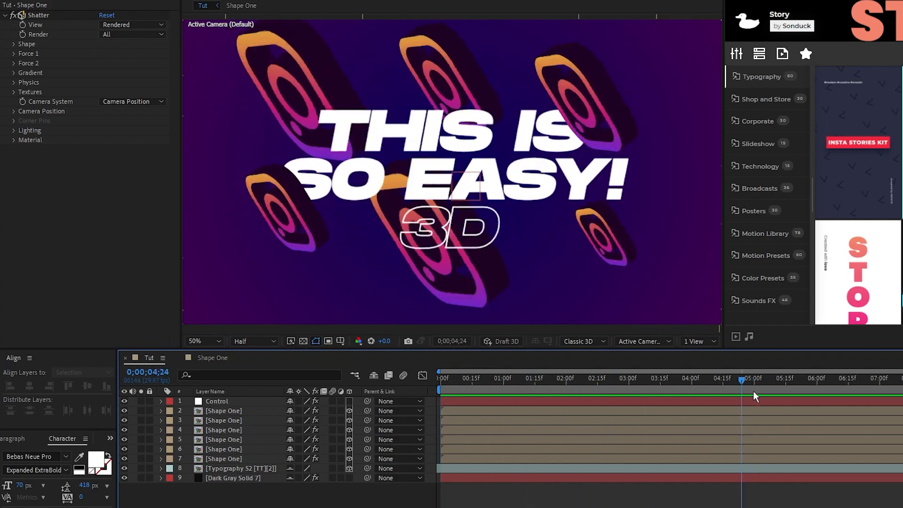
click(440, 378)
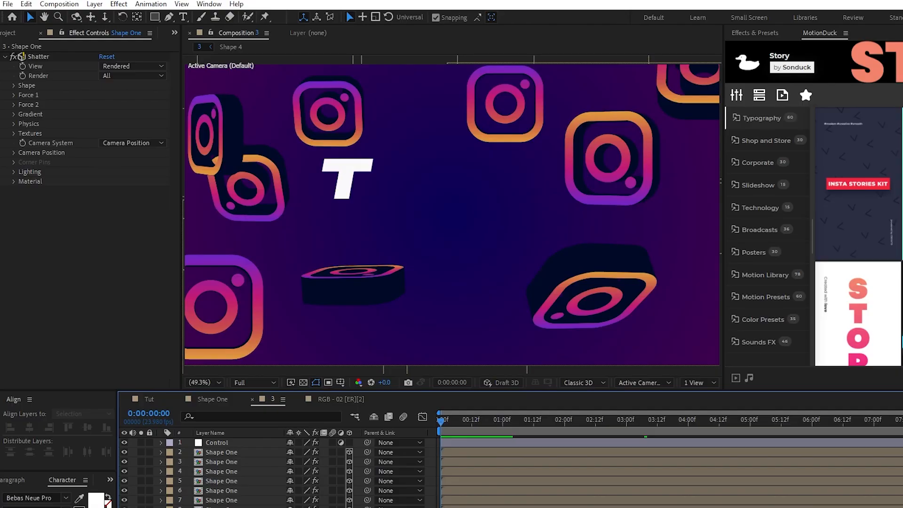
Add a camera and keyframe its Z position to pull back and reveal the whole text.
click(94, 4)
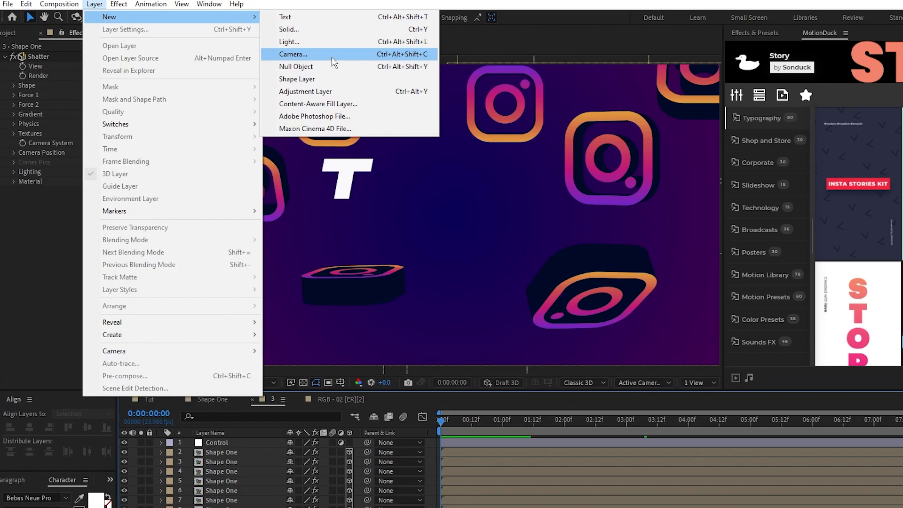
click(293, 54)
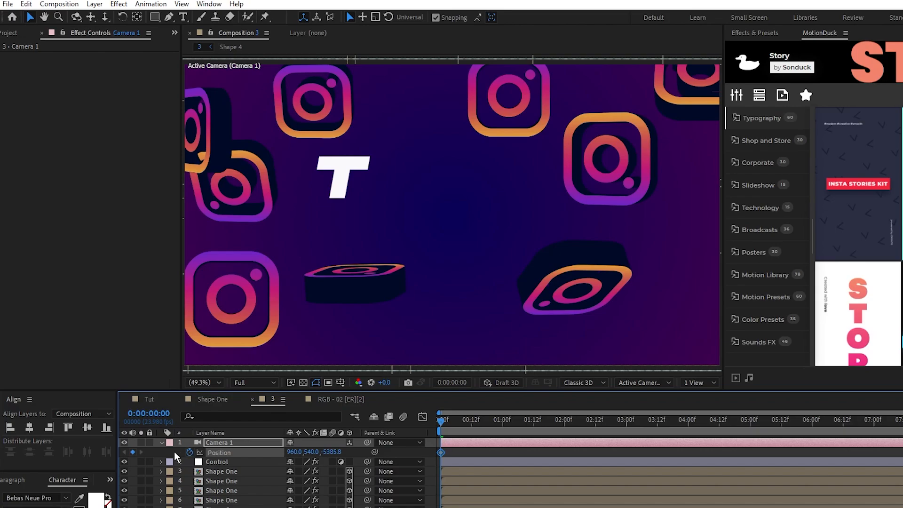
drag(440, 419, 519, 420)
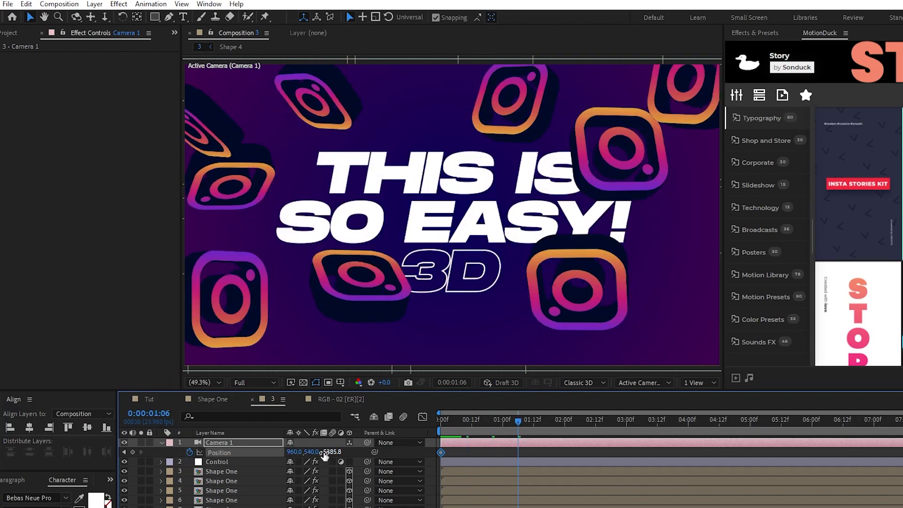
click(132, 452)
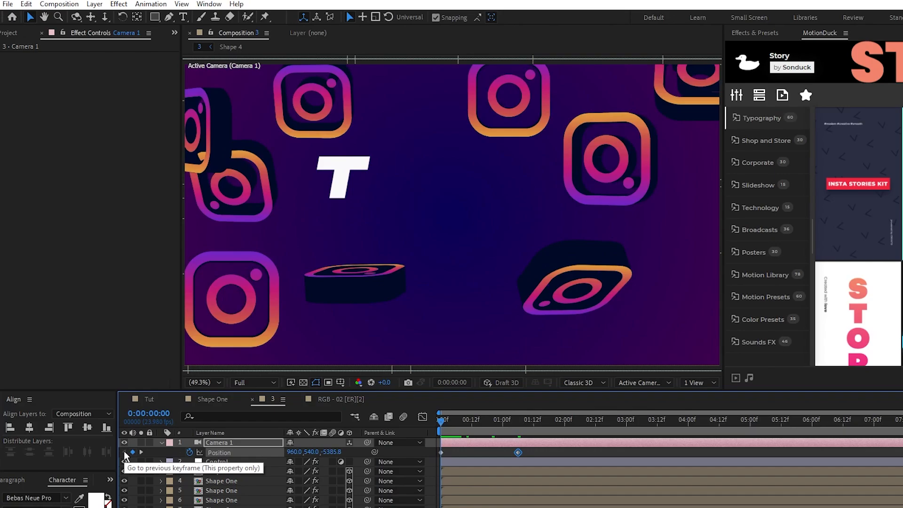